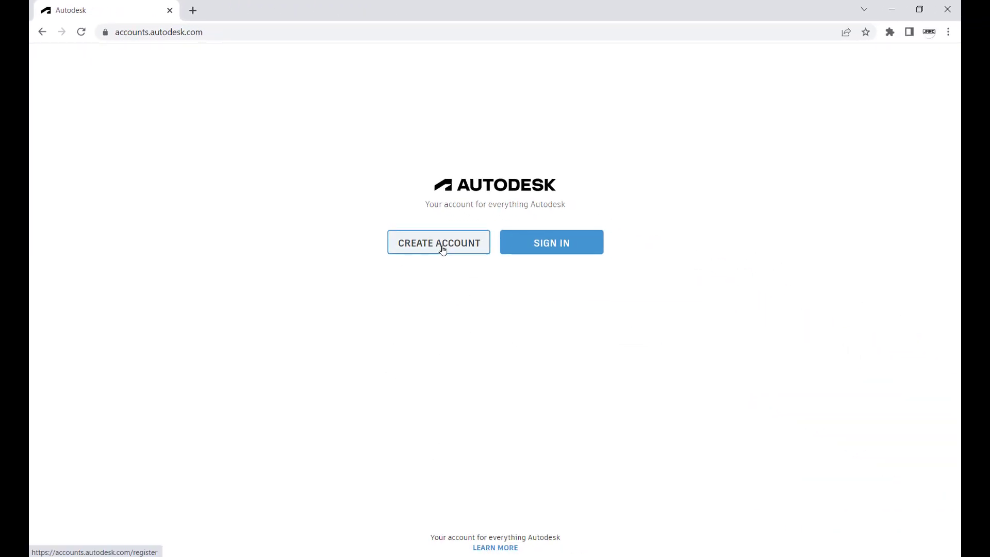
# Begin registering a new Autodesk account from the accounts.autodesk.com start page
pyautogui.click(439, 243)
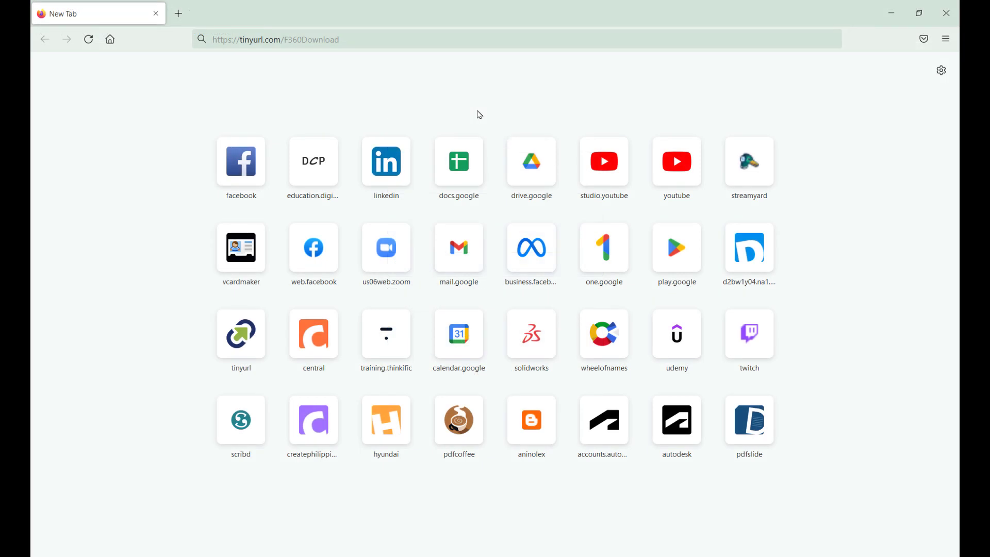
pyautogui.moveTo(398, 32)
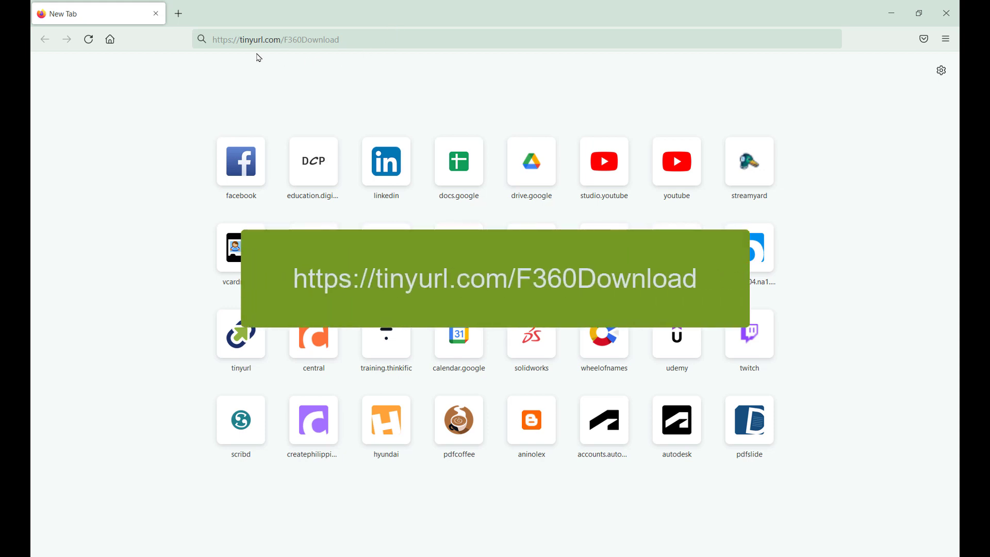
pyautogui.moveTo(274, 55)
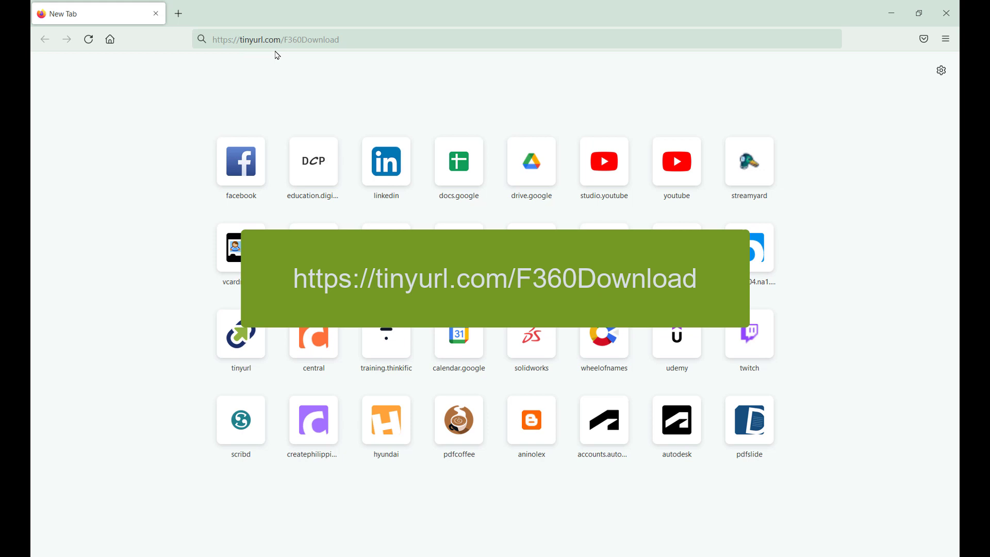
pyautogui.moveTo(297, 60)
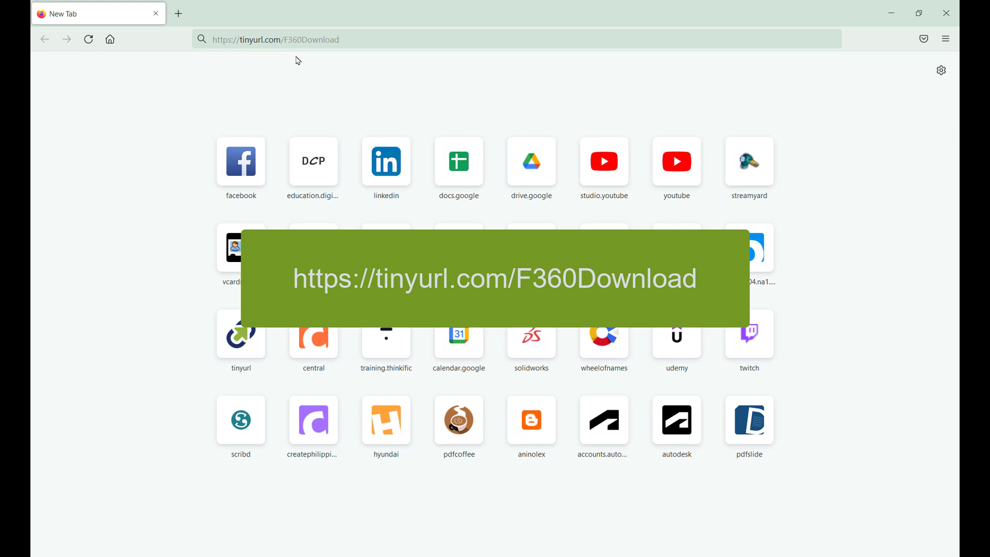
pyautogui.moveTo(356, 43)
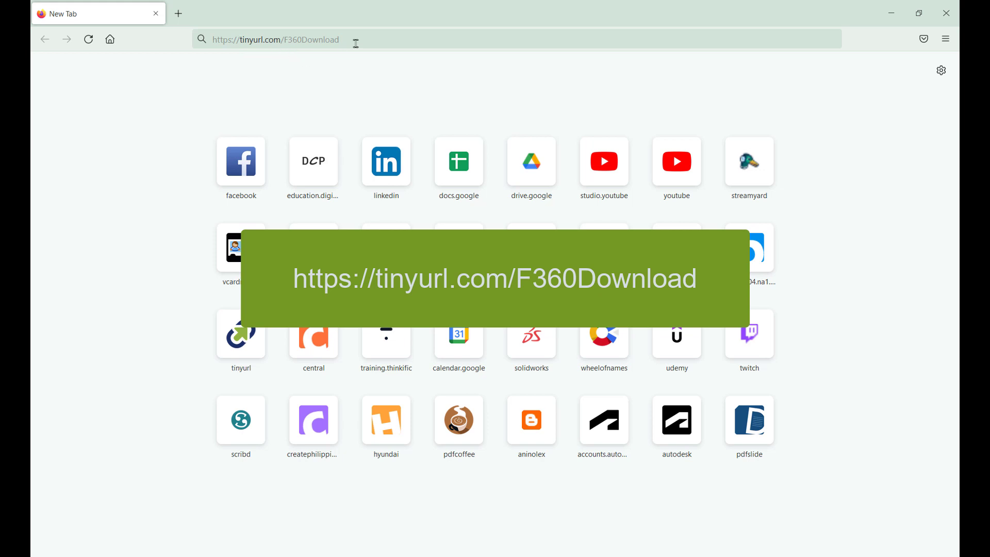
# Download the installer from tinyurl.com/F360Download and save it as Fusion 360 Admin Install.exe
pyautogui.click(458, 160)
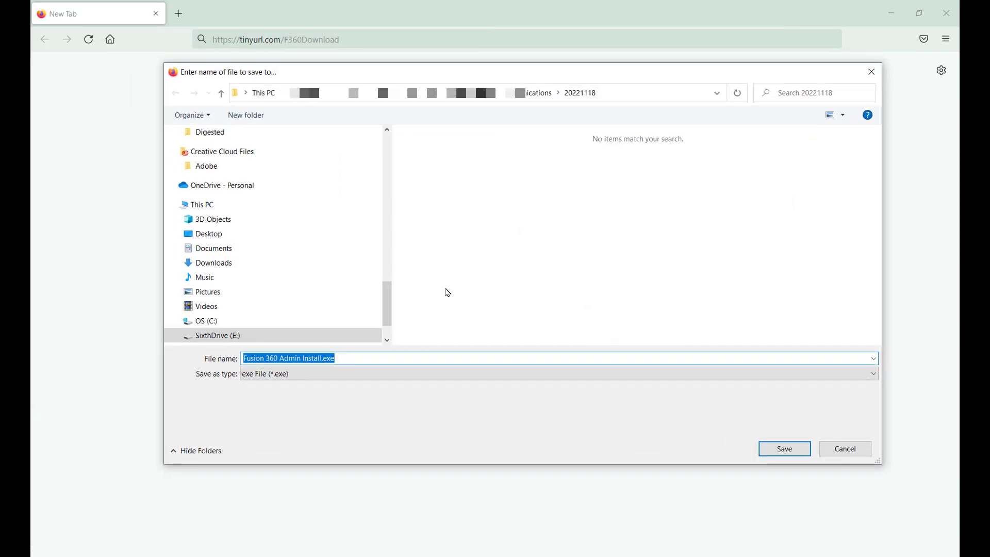
pyautogui.moveTo(351, 358)
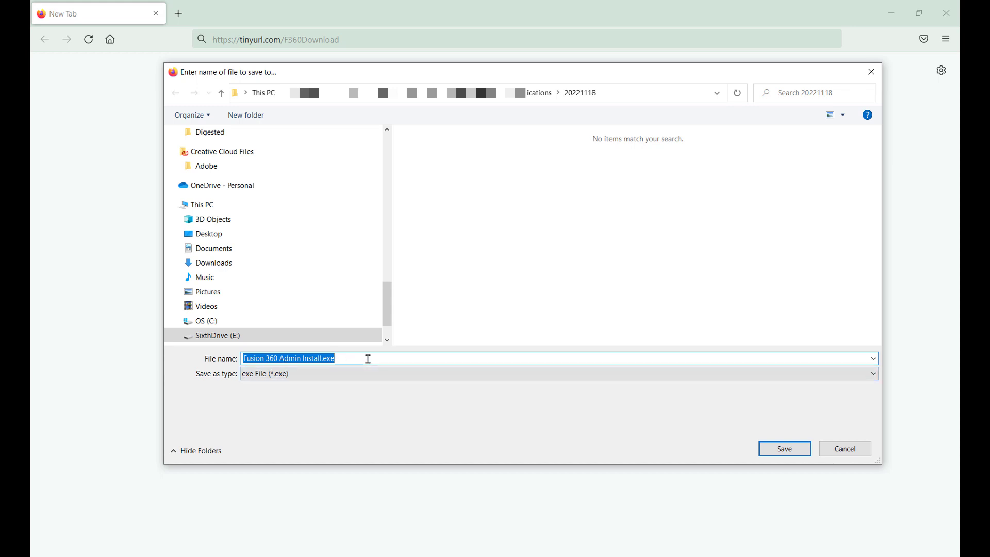
pyautogui.click(218, 335)
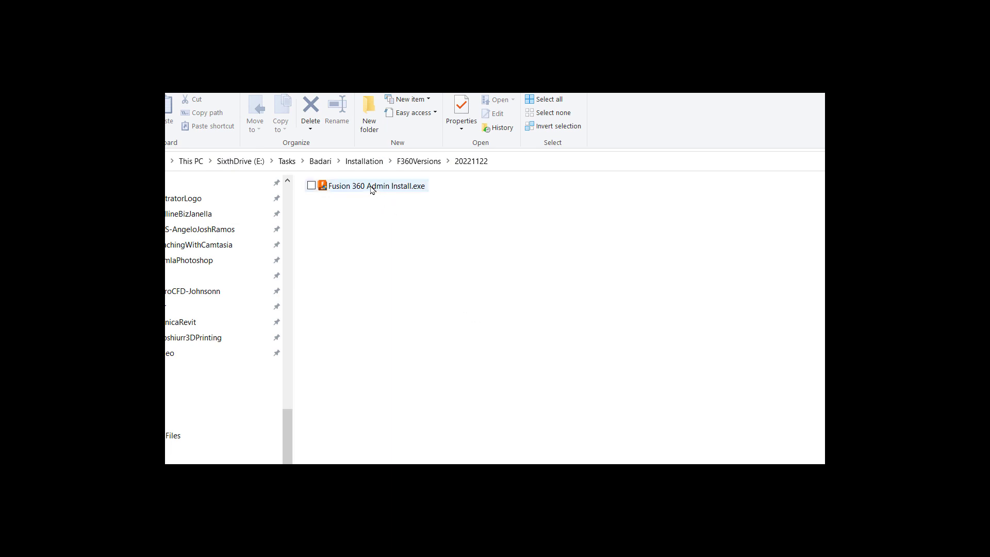
# Run Fusion 360 Admin Install.exe as administrator from its download folder
pyautogui.rightClick(373, 185)
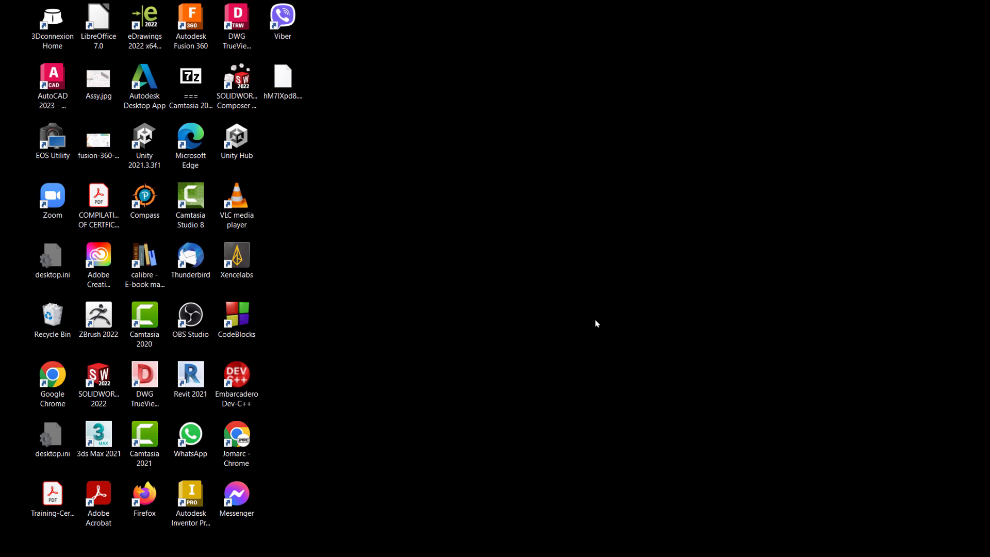
# Search Windows for 'fusion 360' and launch the Autodesk Fusion 360 app
pyautogui.click(13, 544)
pyautogui.write('fusion')
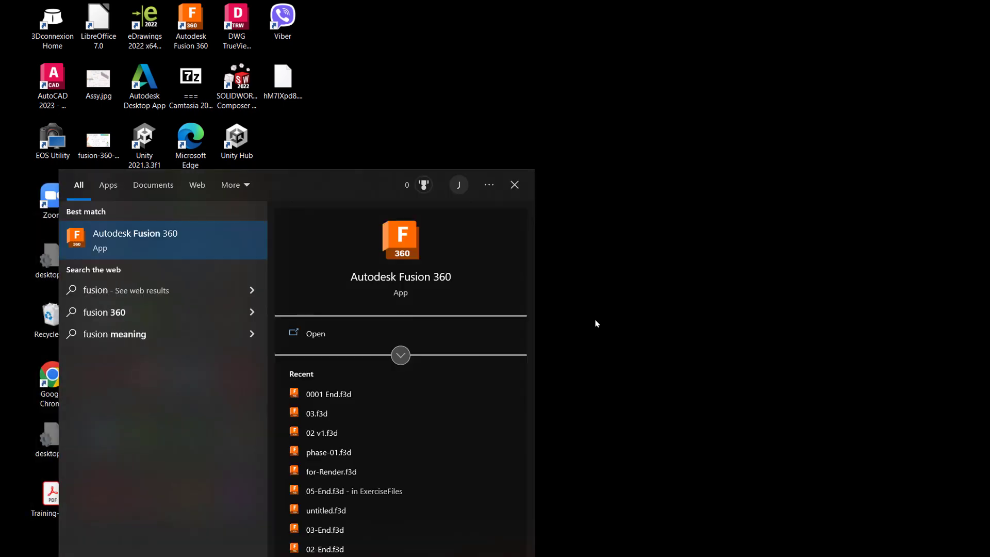
pyautogui.write('360')
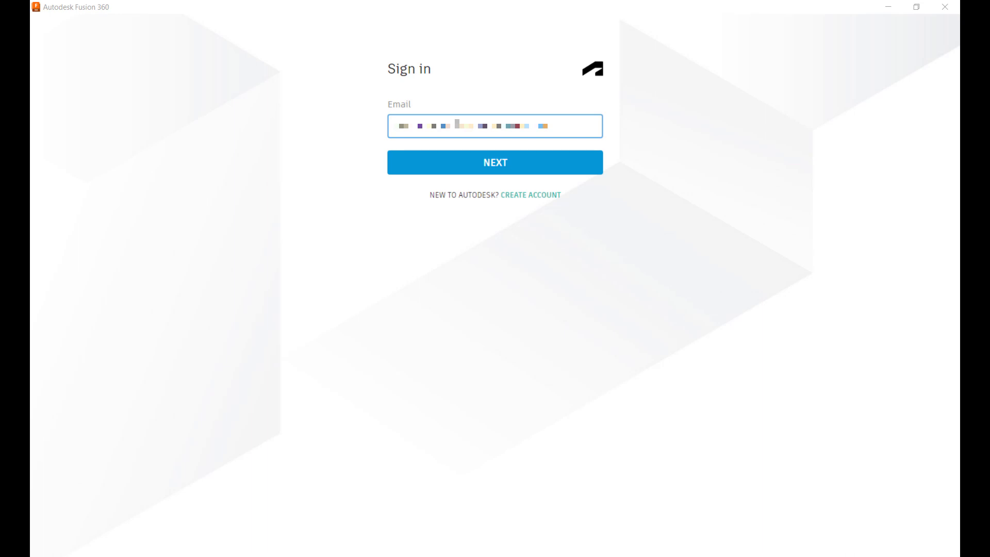
# Continue past the account email and enter the password to sign in to Fusion 360
pyautogui.click(494, 162)
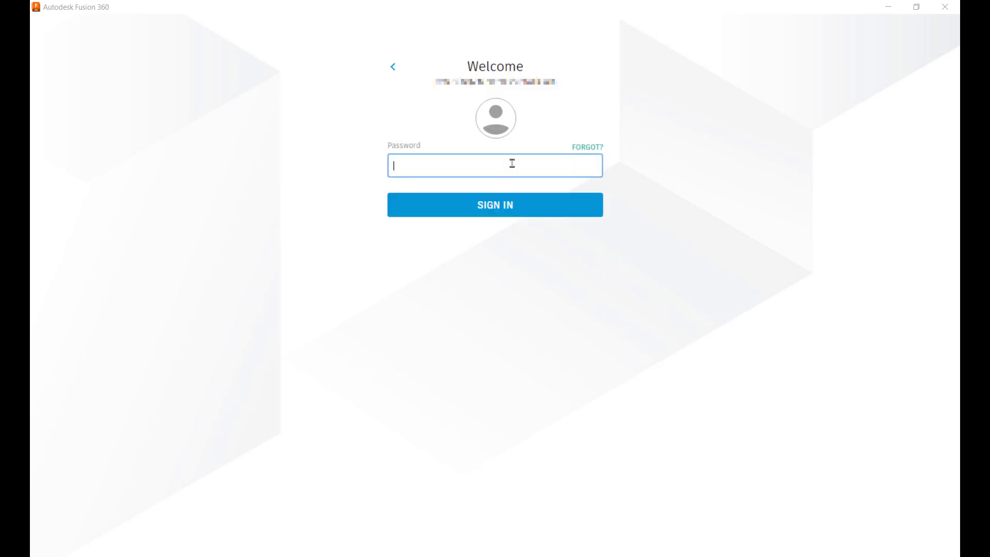
pyautogui.click(494, 204)
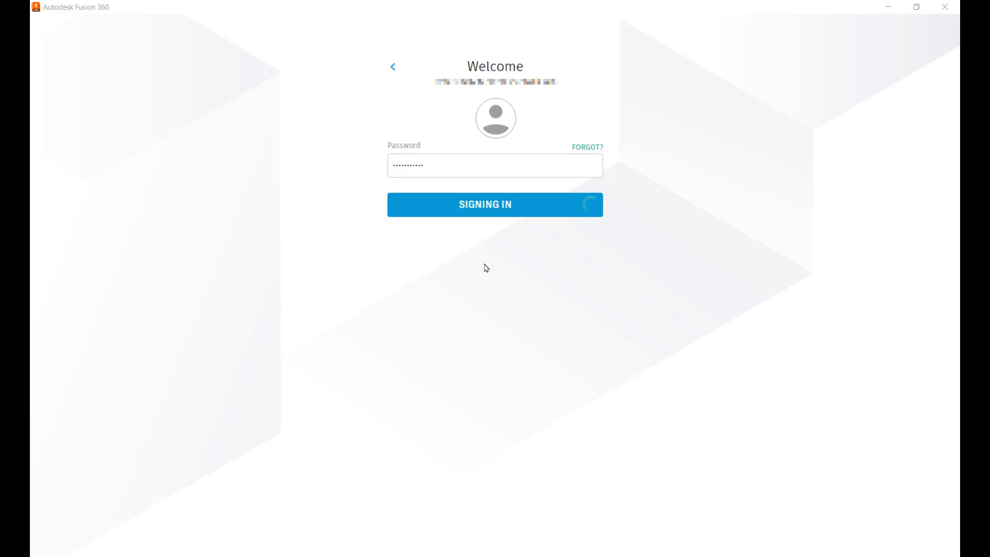